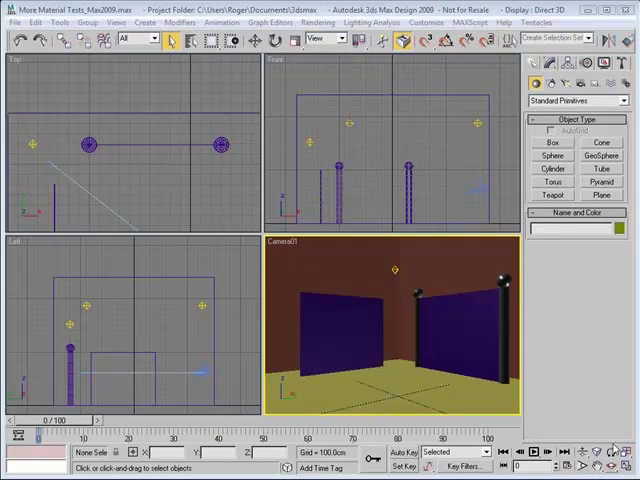
mouse_move(471, 188)
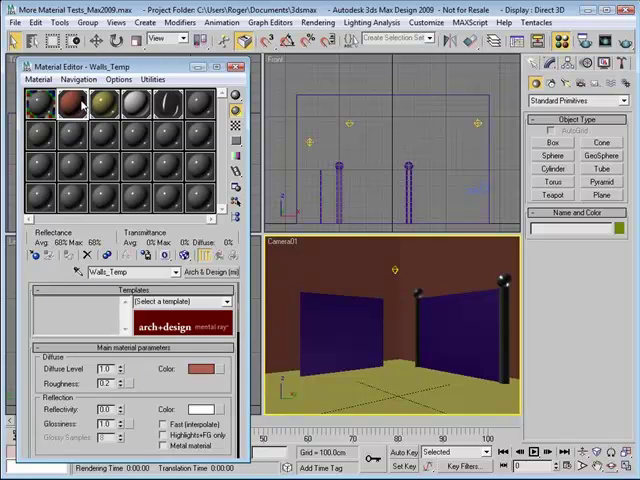
Step: Select an empty Material Editor slot for the new metal Arch & Design material
left_click(103, 103)
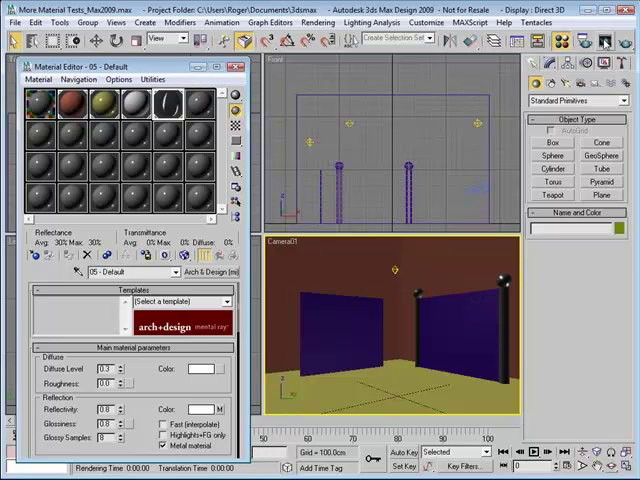
Step: Render the Camera01 view of the room in the Rendered Frame Window
left_click(607, 39)
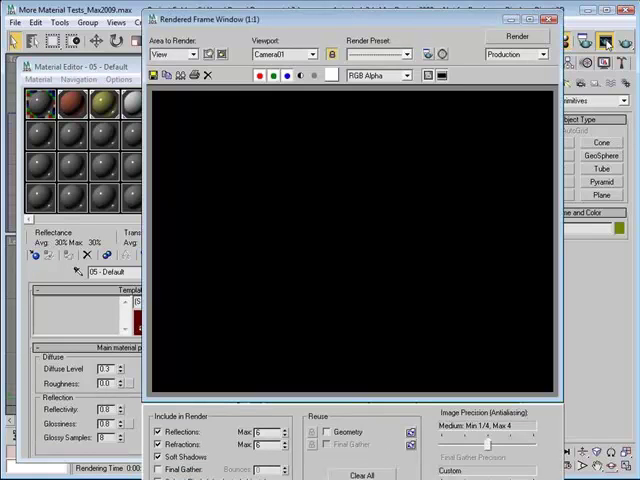
left_click(518, 37)
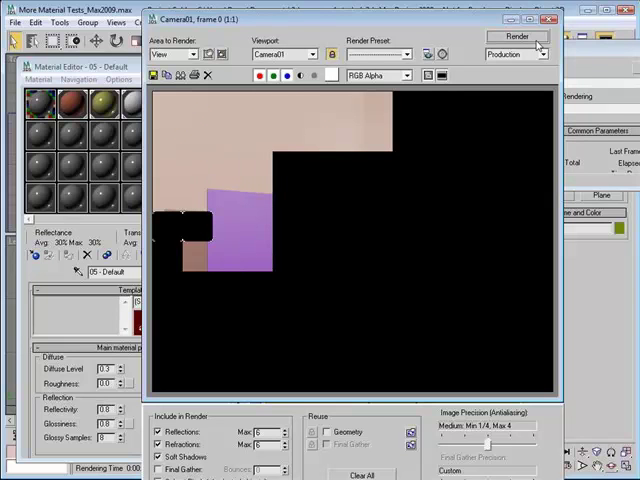
left_click(517, 37)
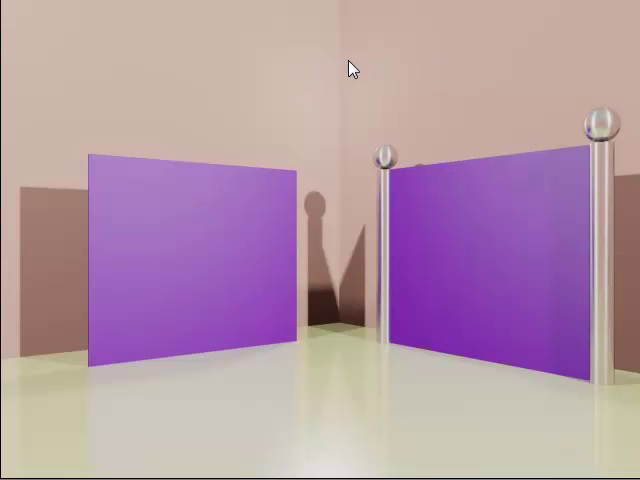
mouse_move(418, 293)
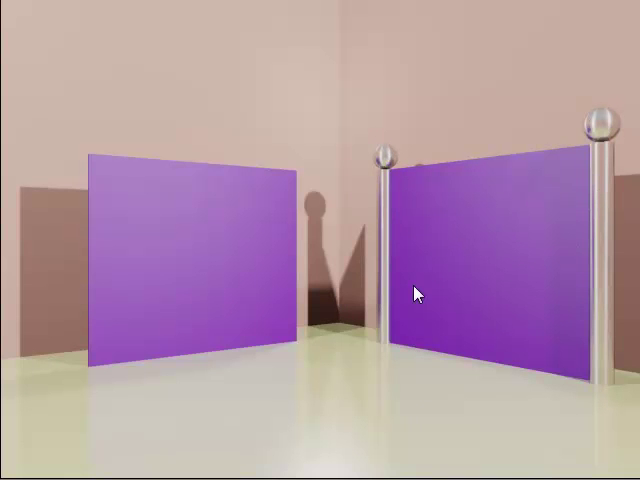
mouse_move(170, 390)
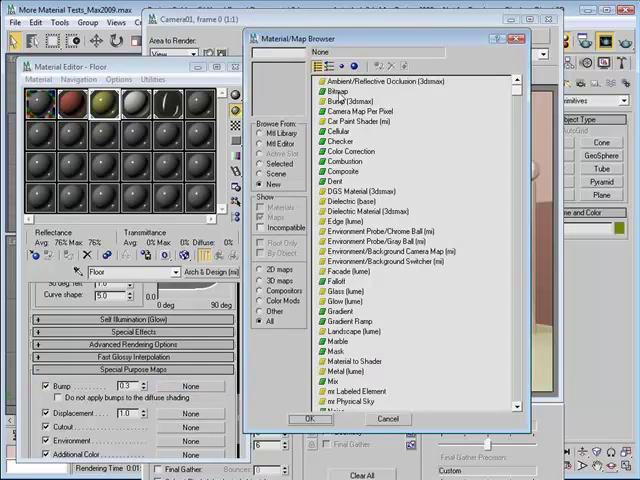
Step: Load the Tile_bump image as a Bitmap bump map on the Floor material
left_click(388, 418)
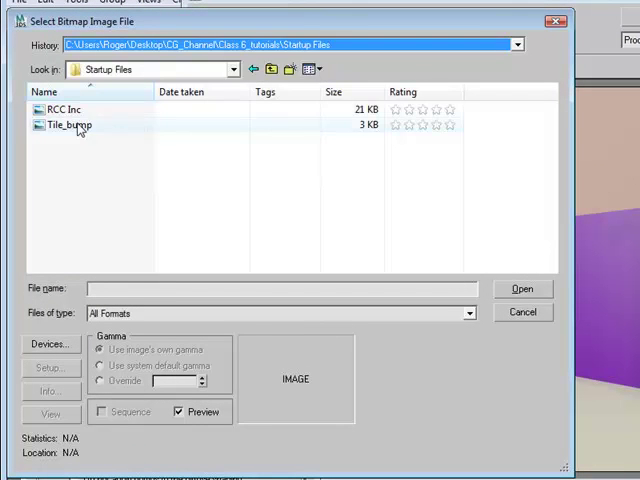
left_click(67, 124)
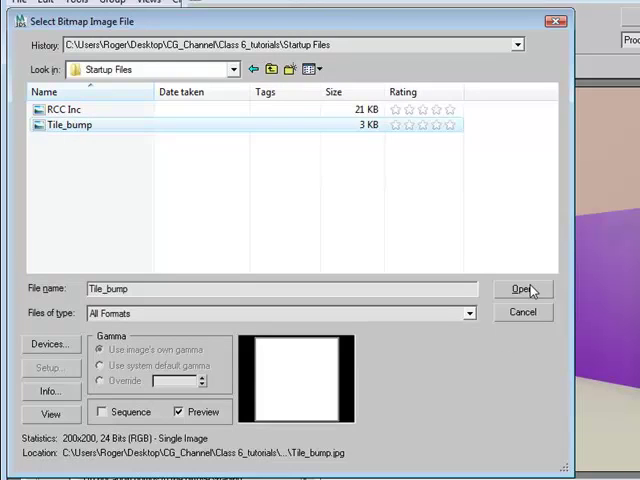
left_click(523, 289)
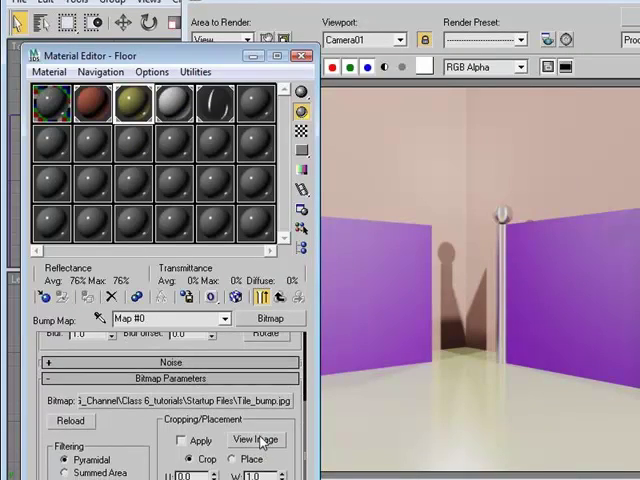
left_click(254, 440)
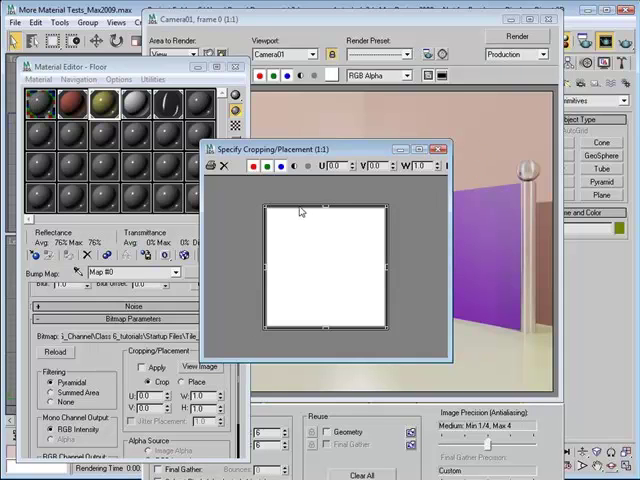
mouse_move(372, 239)
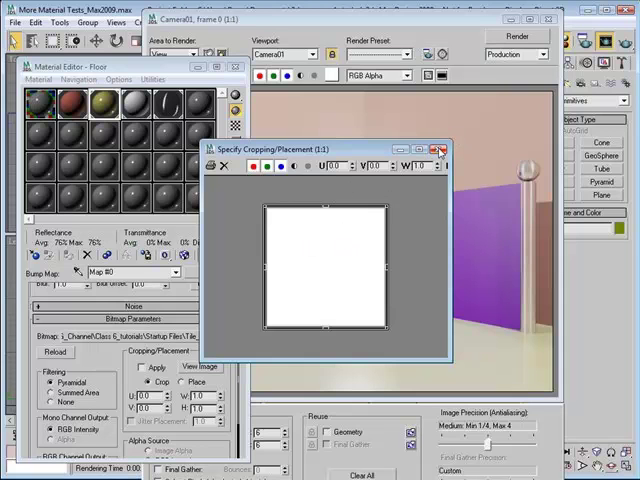
left_click(439, 149)
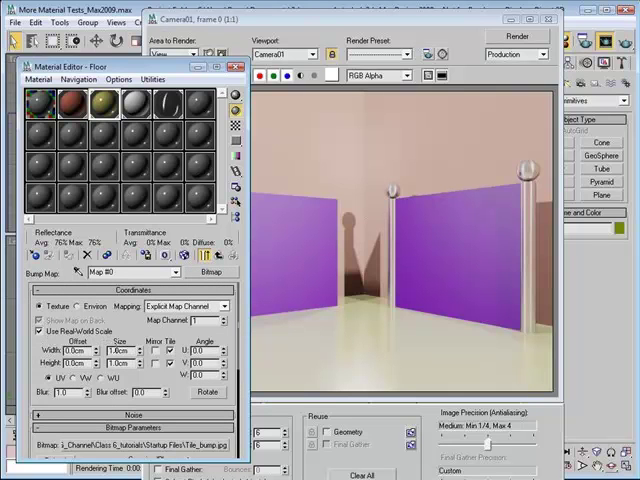
Step: Set the bump bitmap's real-world width and height to 15.0cm
left_click(120, 352)
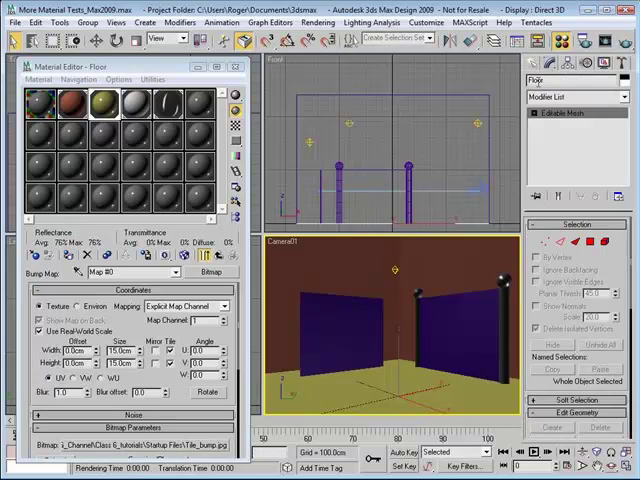
left_click(562, 97)
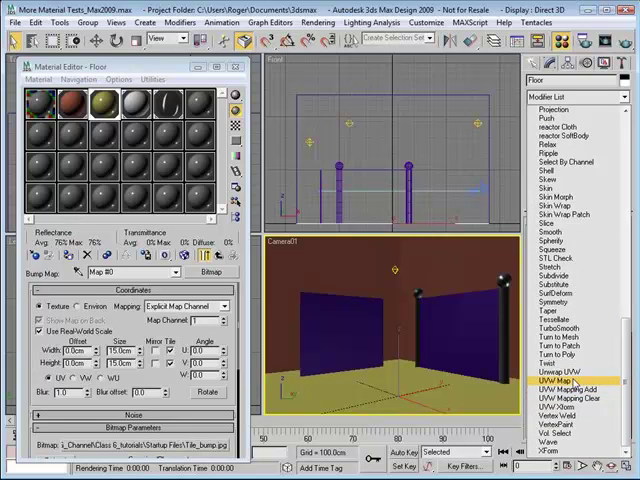
Step: Add a UVW Map modifier to the Floor object
left_click(570, 380)
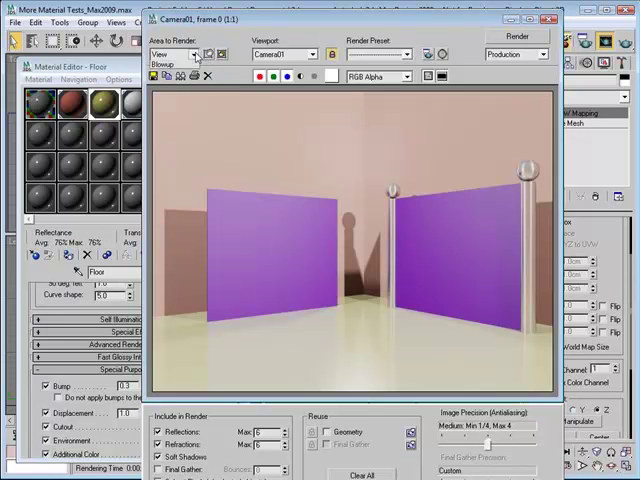
Step: Set Area to Render to Region with the box over the floor
left_click(173, 54)
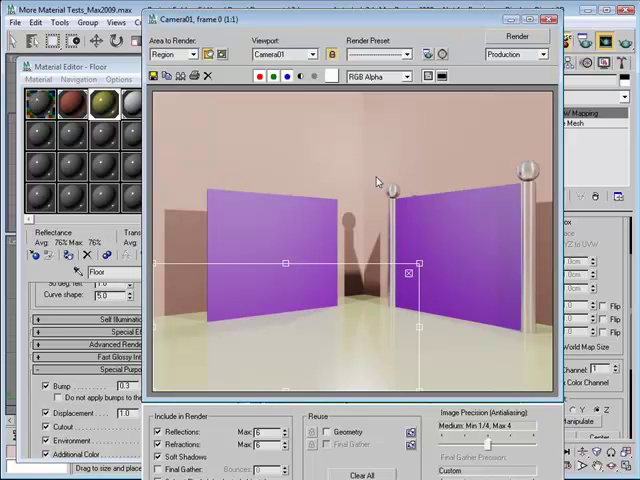
mouse_move(365, 143)
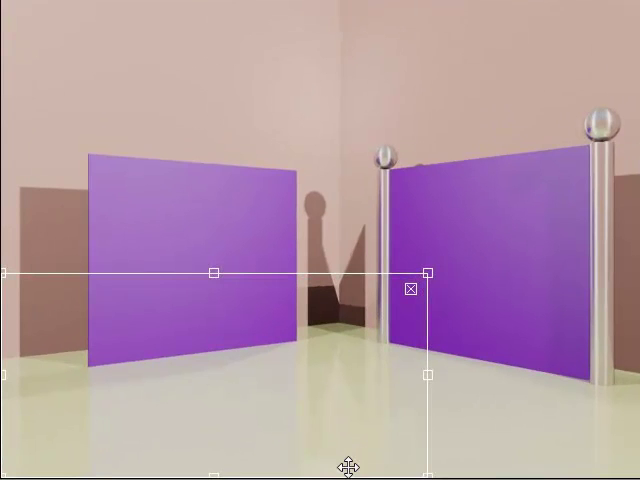
mouse_move(388, 432)
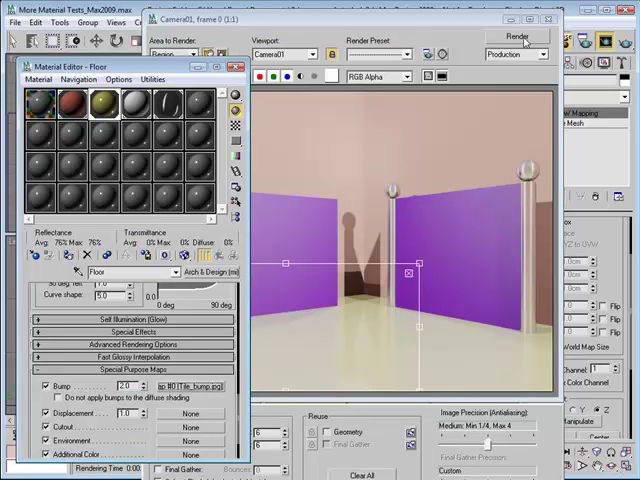
Step: Render the floor region with bump amount 2.0 to reveal the tile grooves
left_click(517, 38)
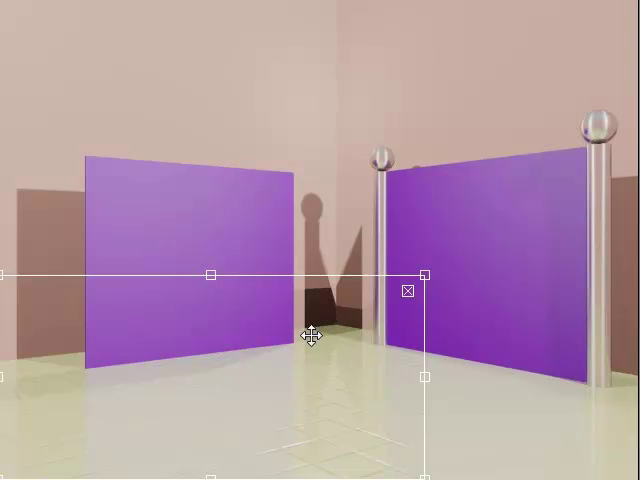
mouse_move(312, 335)
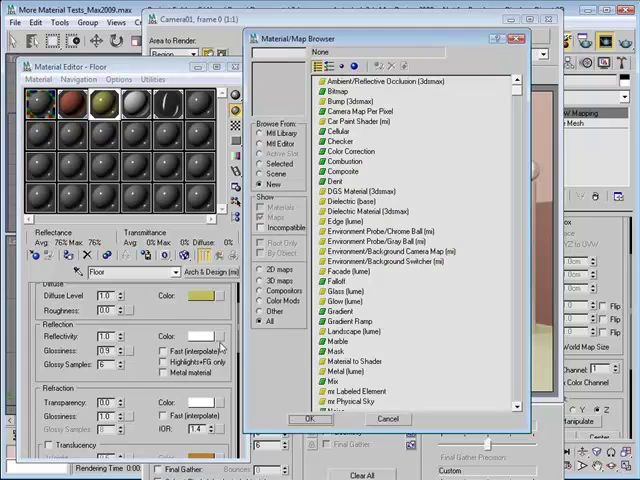
Step: Load Tile_bump.jpg as a Bitmap reflection map on the Floor material
left_click(365, 80)
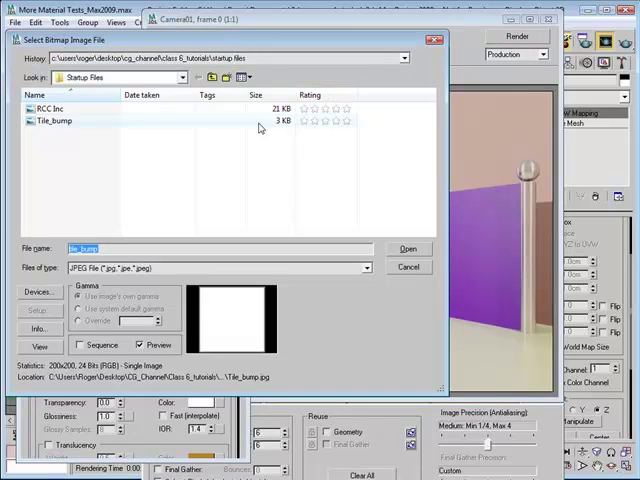
left_click(54, 120)
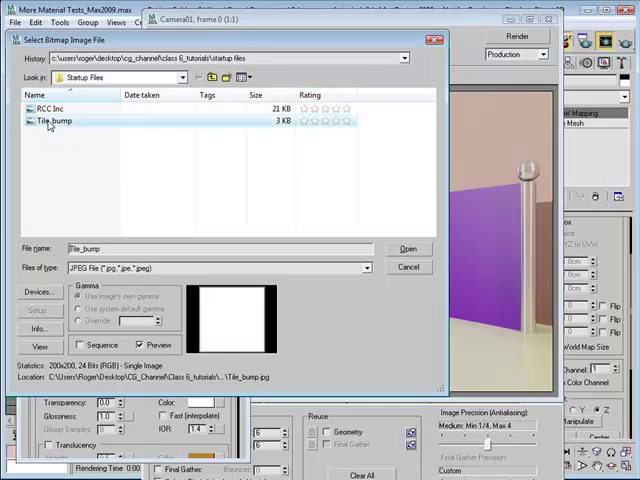
left_click(408, 249)
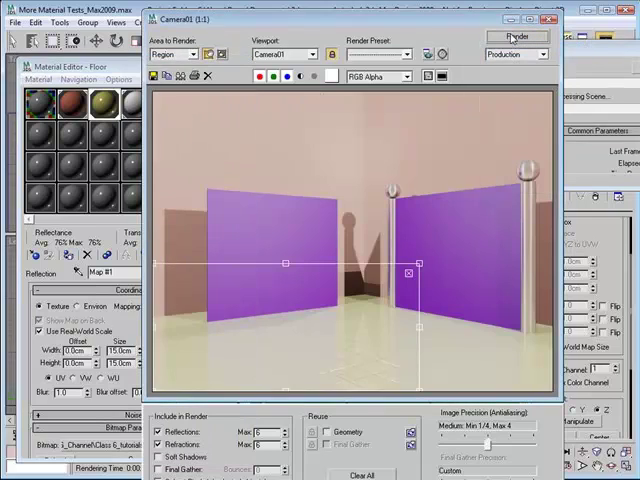
Step: Re-render the floor region with the Tile_bump reflection map applied
left_click(518, 37)
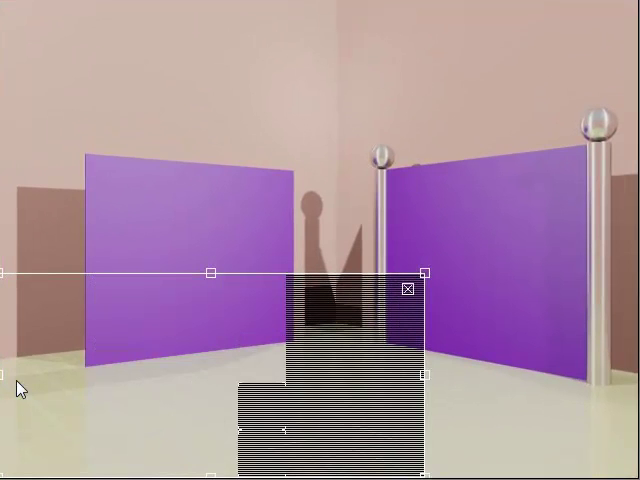
mouse_move(110, 418)
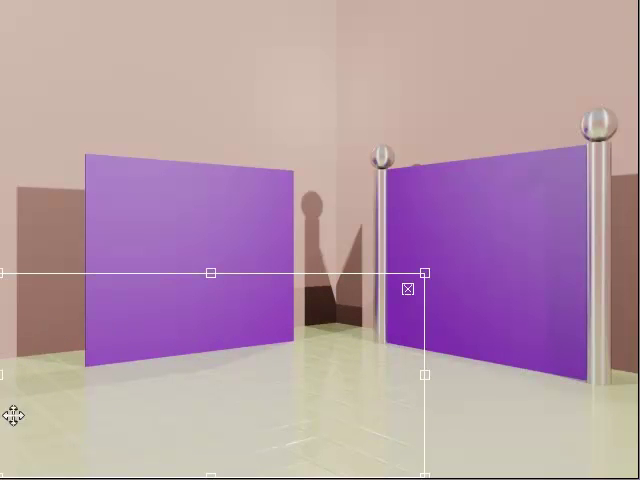
mouse_move(325, 363)
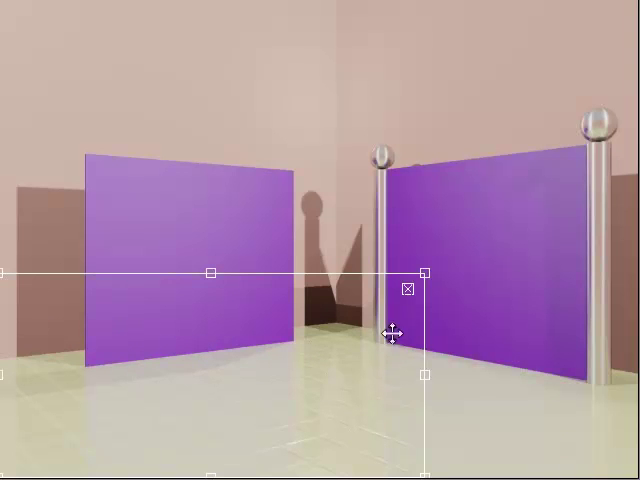
mouse_move(18, 383)
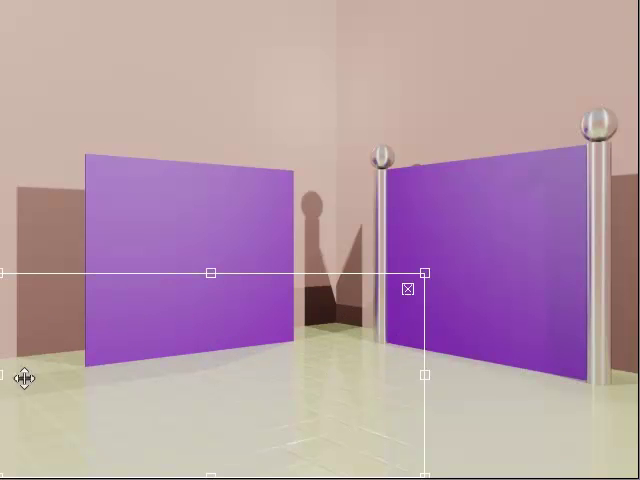